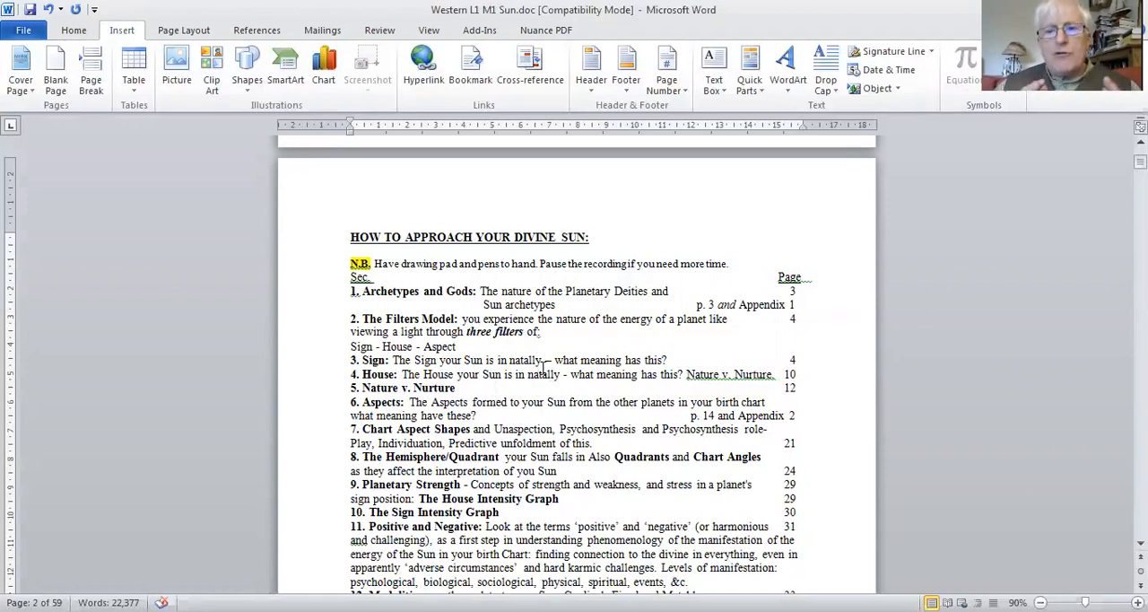
- Scroll page 2's contents list down until items 12 to 17 appear below item 11
click(495, 388)
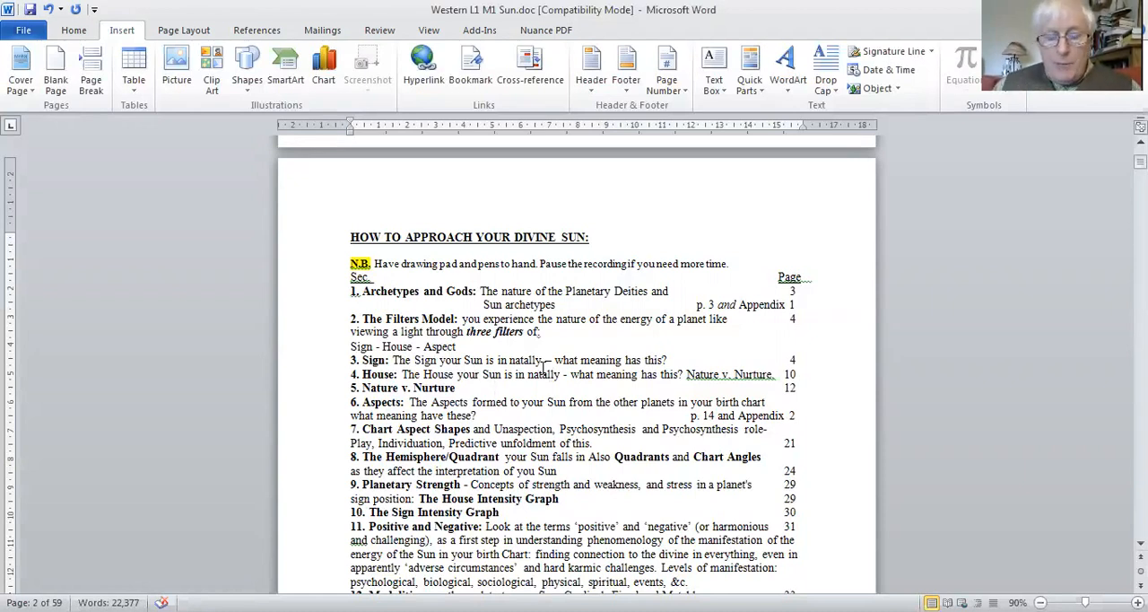
click(496, 387)
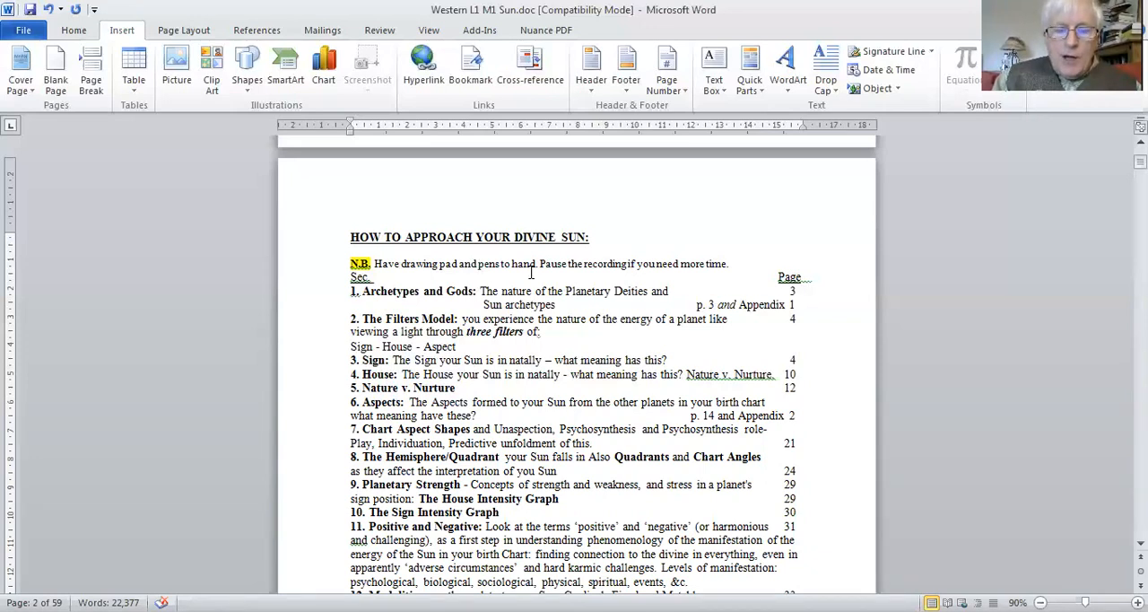
mouse_move(510, 295)
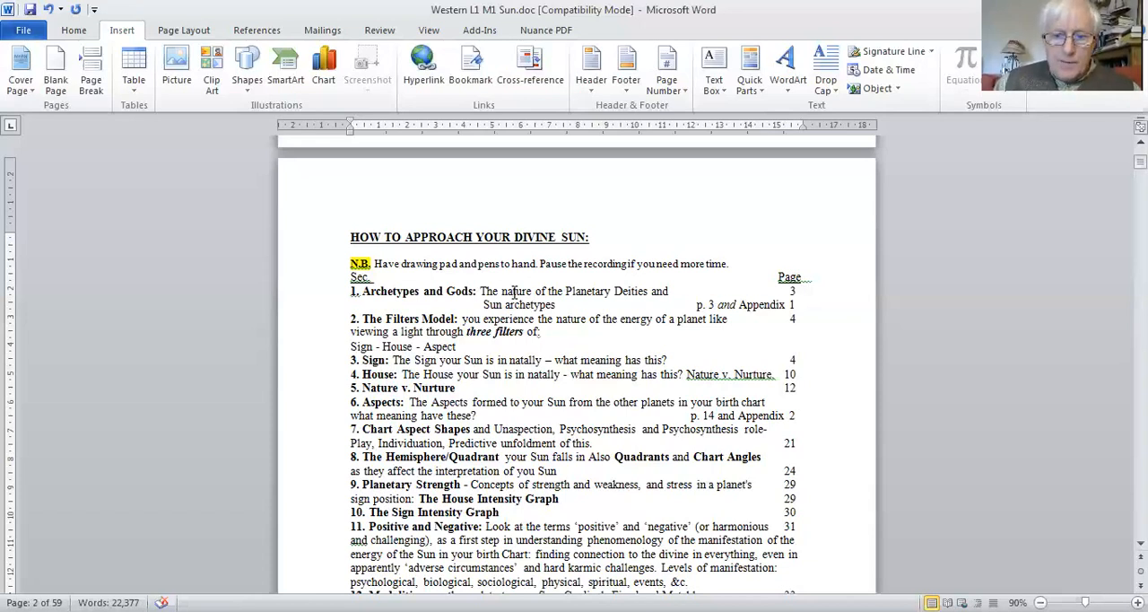
mouse_move(422, 233)
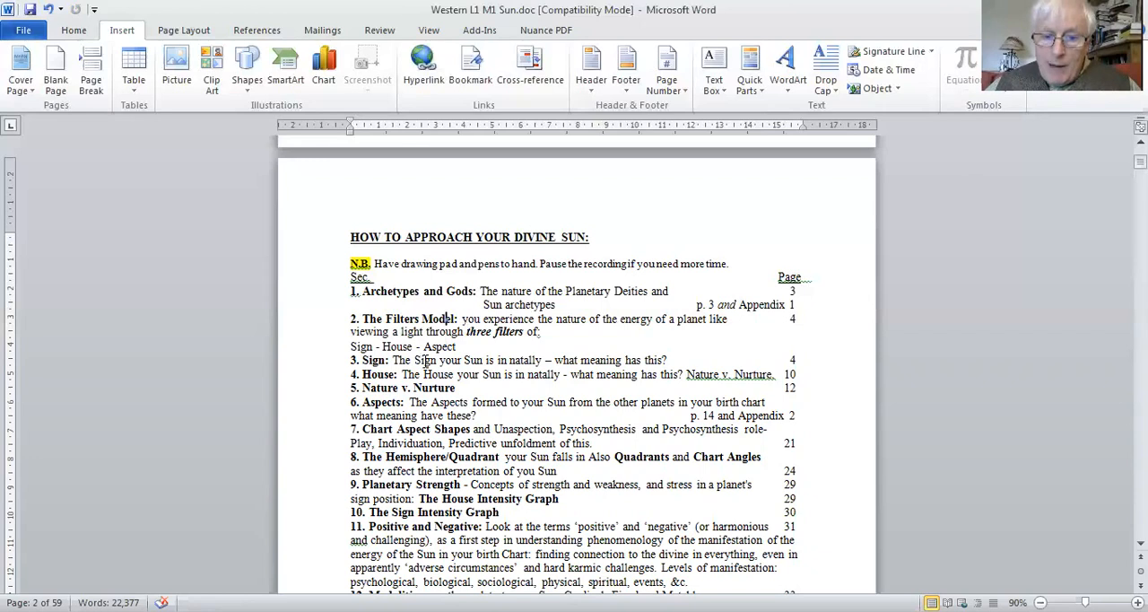
mouse_move(445, 318)
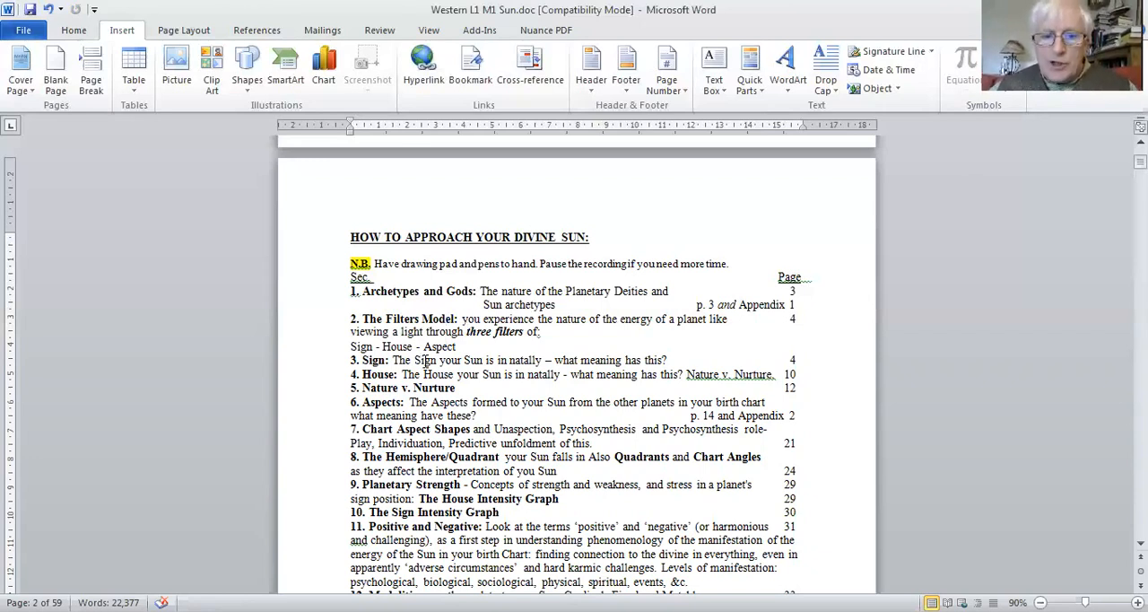
mouse_move(419, 374)
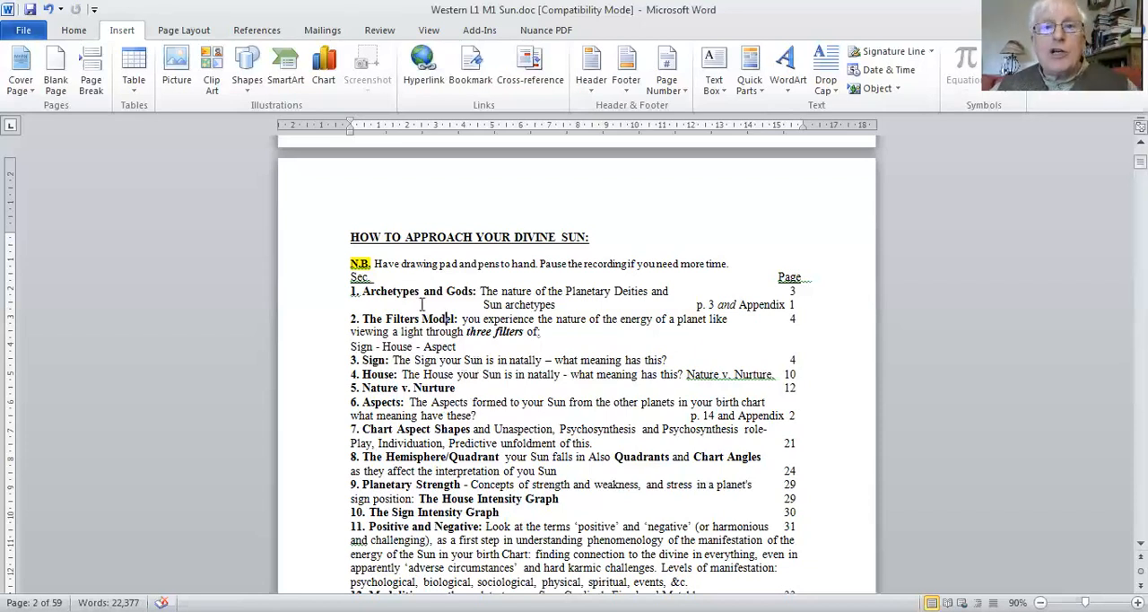
mouse_move(384, 263)
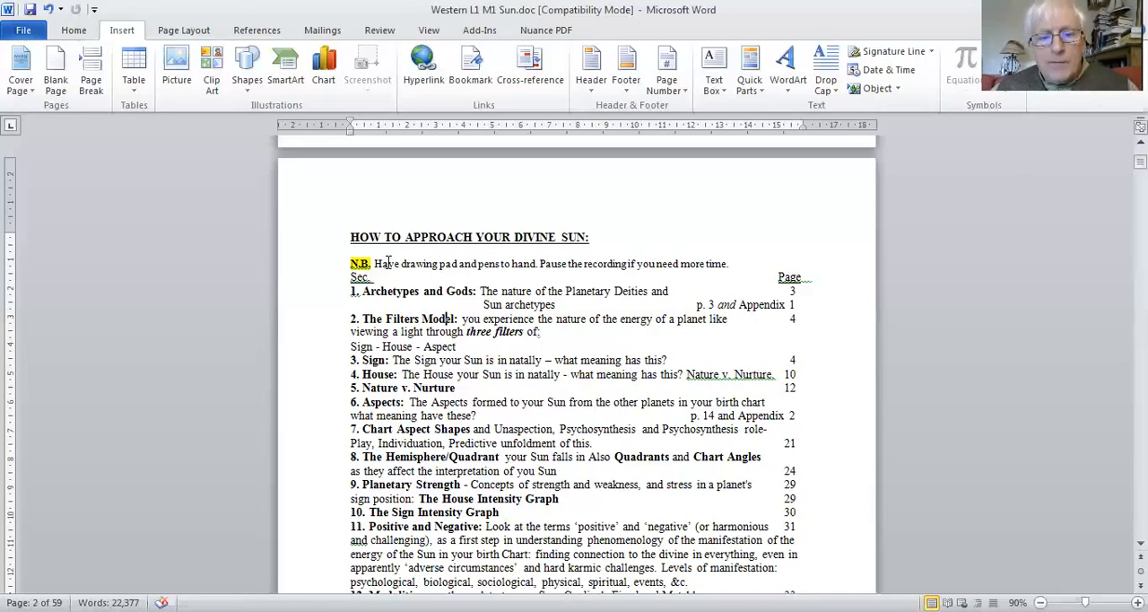
mouse_move(428, 387)
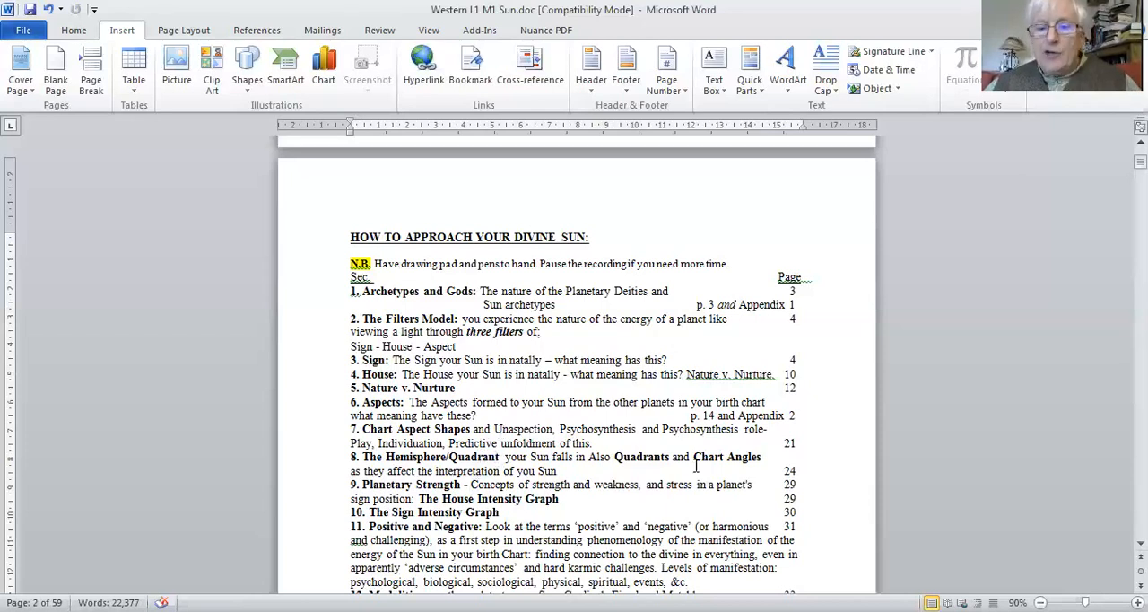
mouse_move(709, 457)
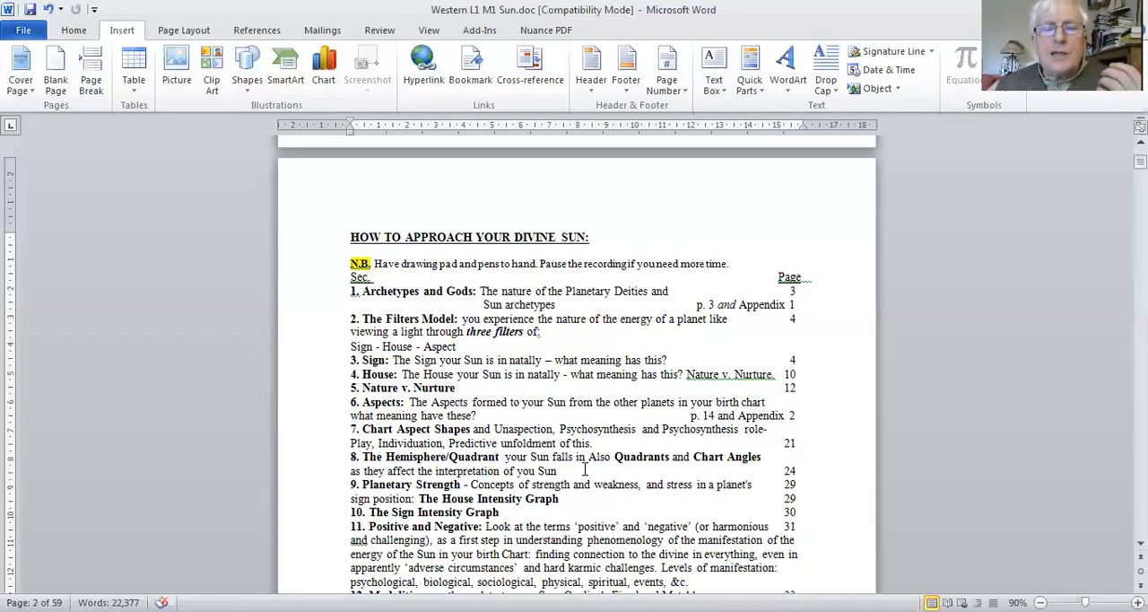
mouse_move(578, 490)
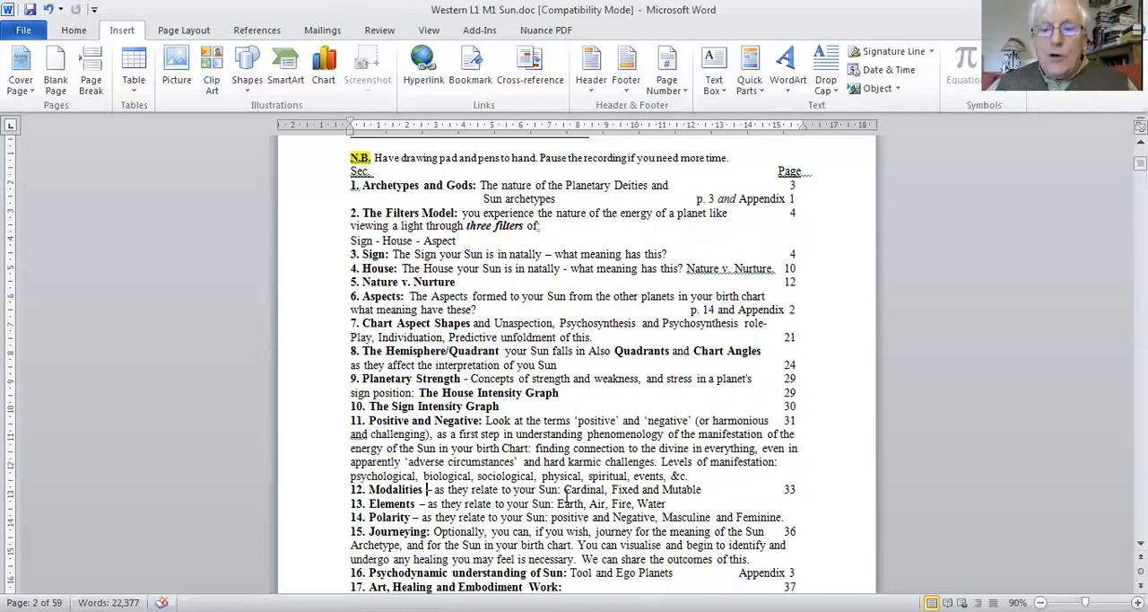
scroll(down, 3)
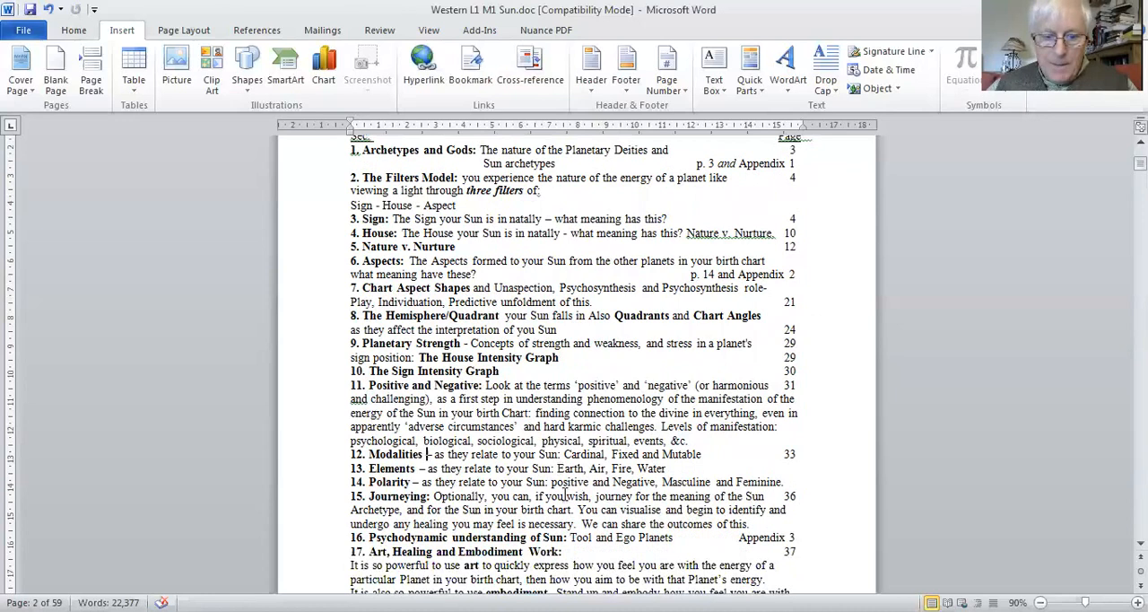
- Scroll slightly further to show the Art, Healing and Embodiment Work paragraphs under item 17
scroll(down, 3)
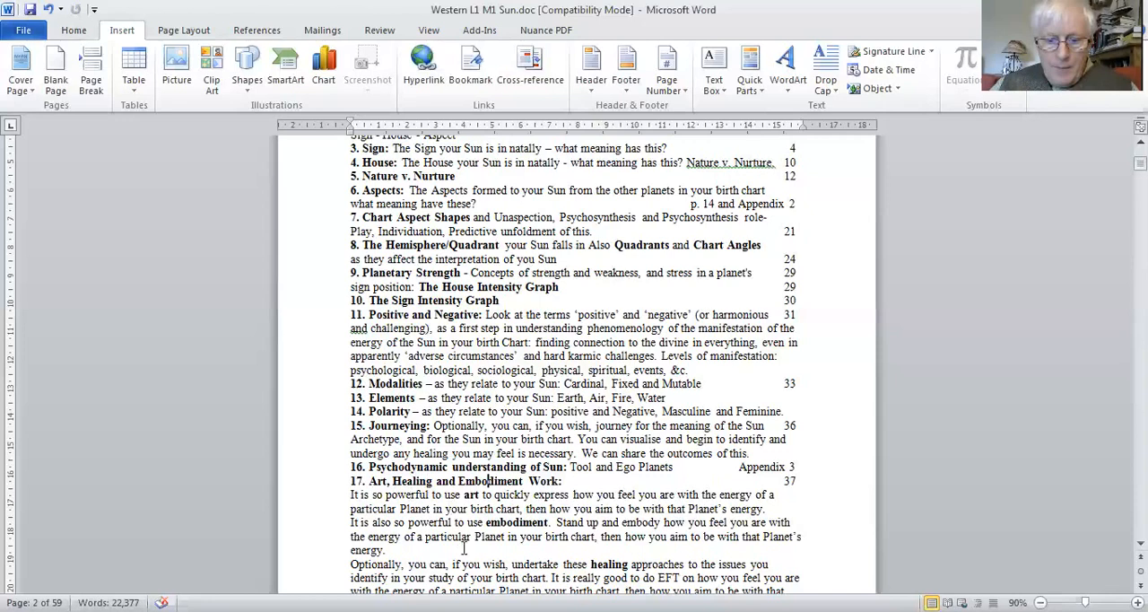
- Scroll to the end of page 2's contents, showing item 18 and Appendices 1–3
scroll(down, 3)
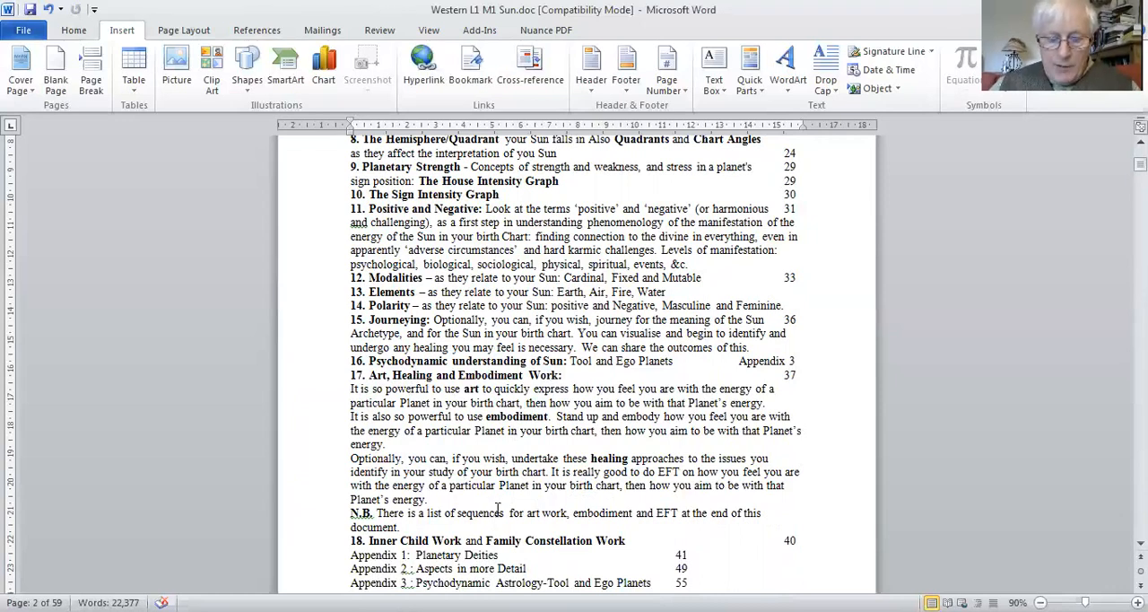
scroll(down, 3)
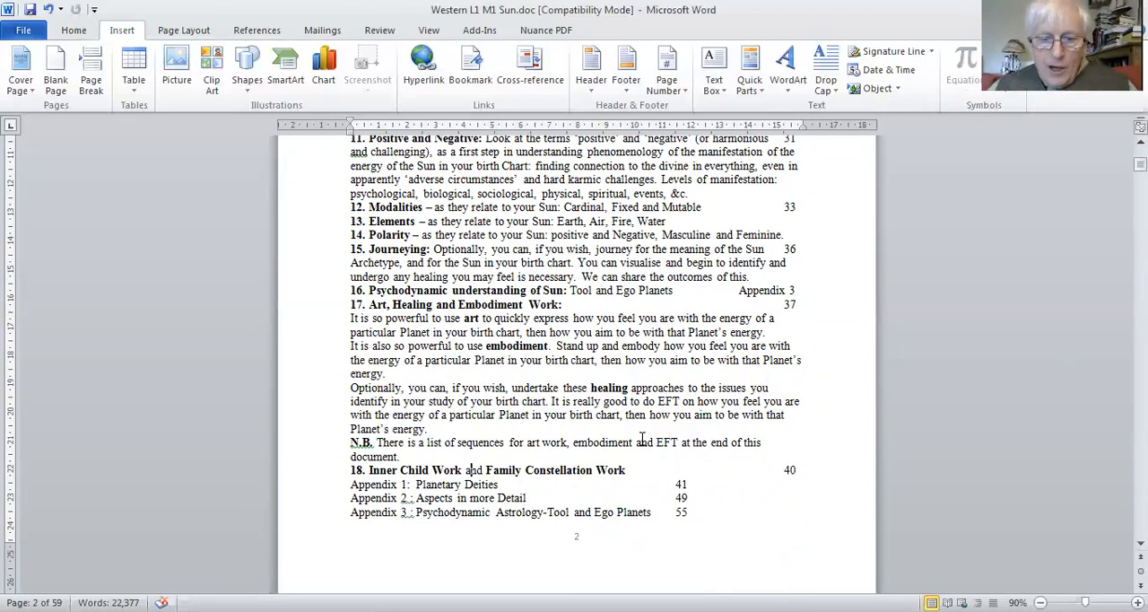
scroll(down, 3)
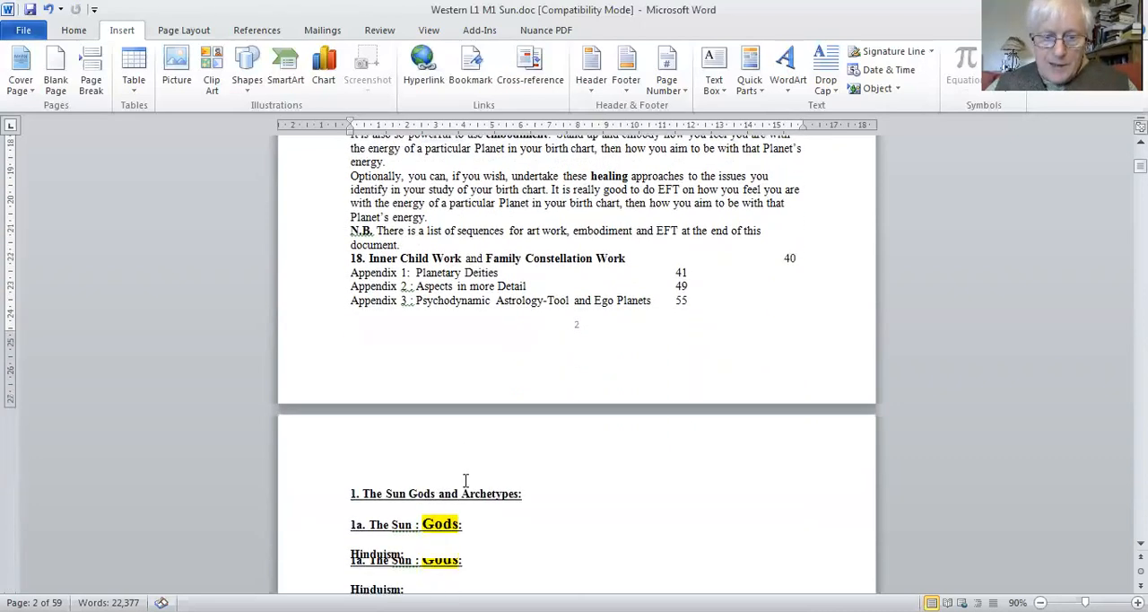
scroll(up, 3)
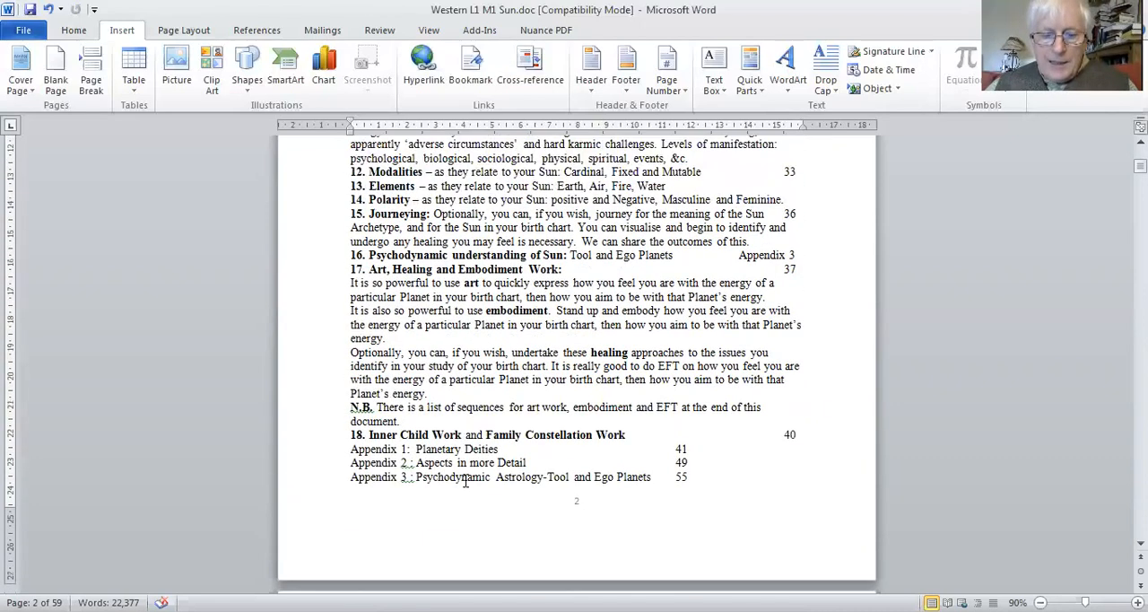